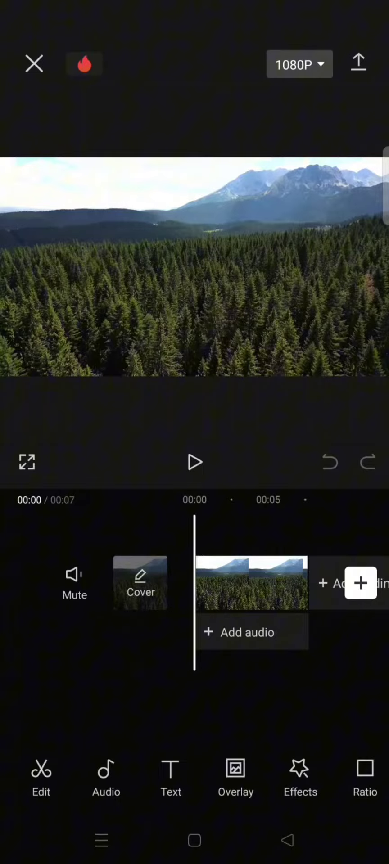
Apply the Mono category's Black Forest filter to the forest drone clip
{"action": "scroll", "scroll_direction": "left", "scroll_amount": 3}
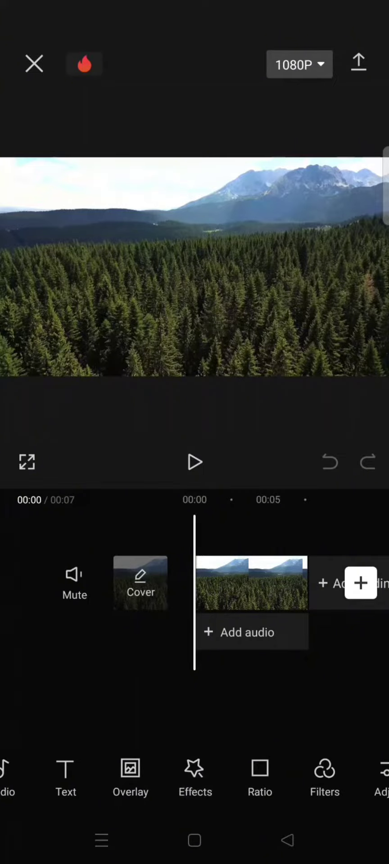
{"action": "left_click", "coordinate": [325, 777]}
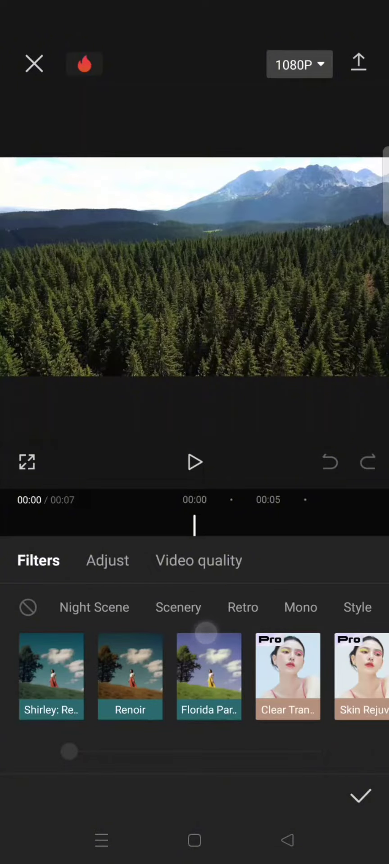
{"action": "left_click", "coordinate": [300, 608]}
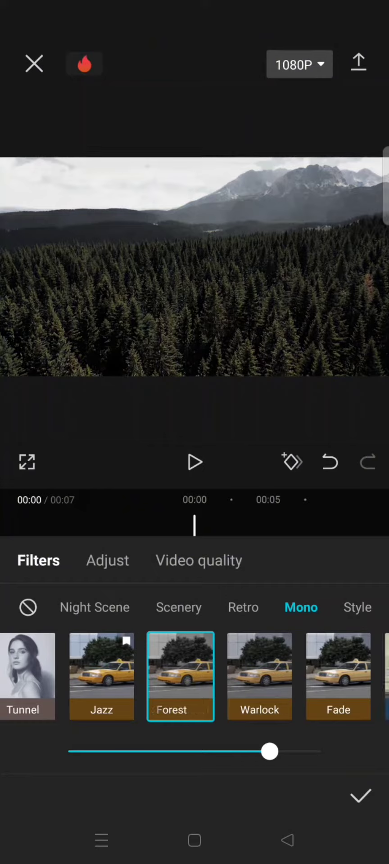
{"action": "left_click_drag", "start_coordinate": [269, 750], "coordinate": [266, 751]}
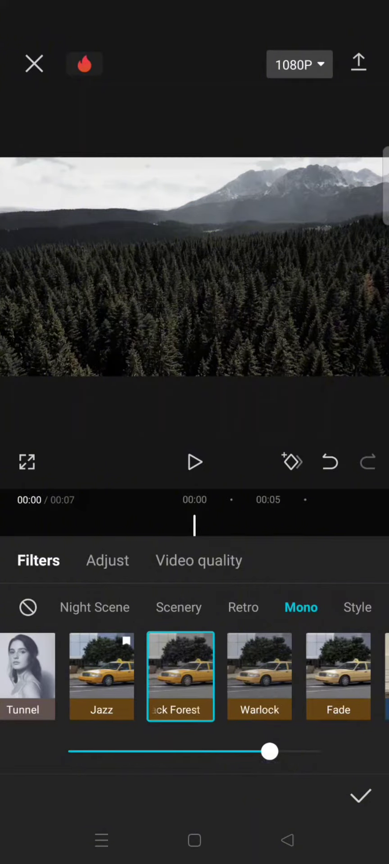
In Adjust, lower brightness slightly, tweak contrast and exposure, and raise saturation
{"action": "left_click", "coordinate": [108, 560]}
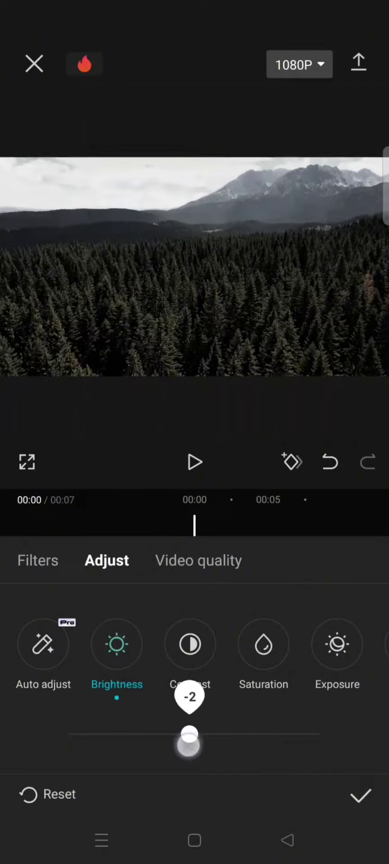
{"action": "left_click", "coordinate": [190, 645]}
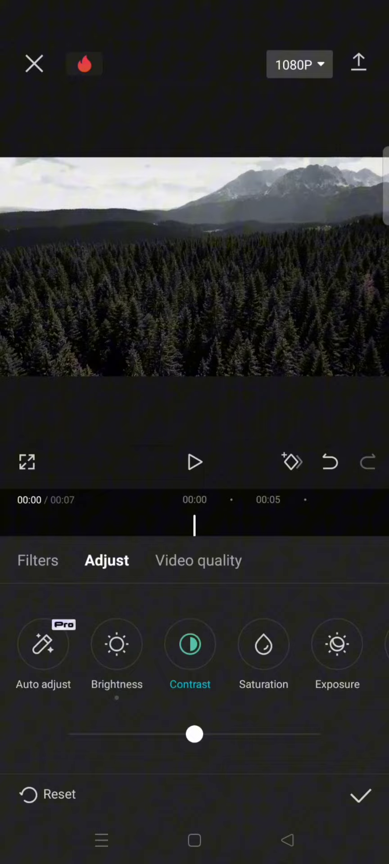
{"action": "left_click_drag", "start_coordinate": [194, 733], "coordinate": [199, 734]}
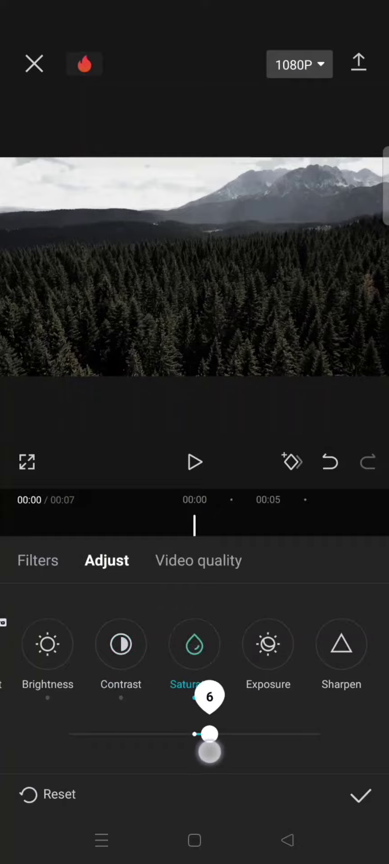
{"action": "left_click_drag", "start_coordinate": [208, 734], "coordinate": [223, 733]}
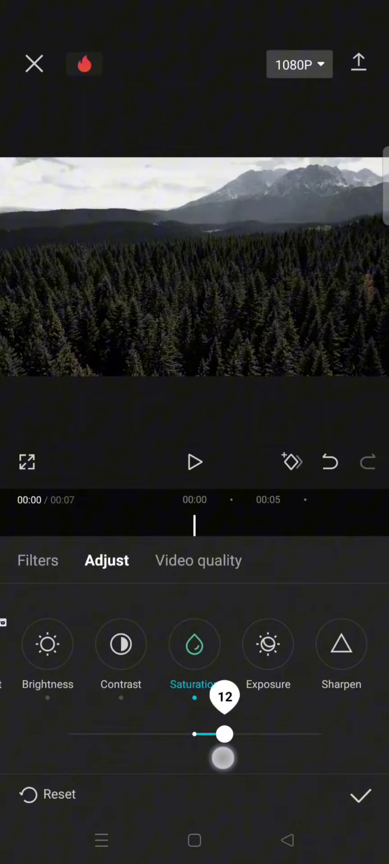
{"action": "left_click_drag", "start_coordinate": [223, 734], "coordinate": [226, 734]}
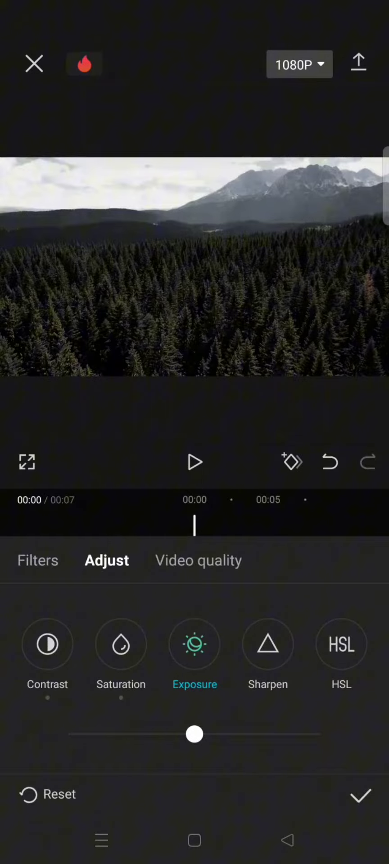
{"action": "left_click_drag", "start_coordinate": [194, 734], "coordinate": [201, 734]}
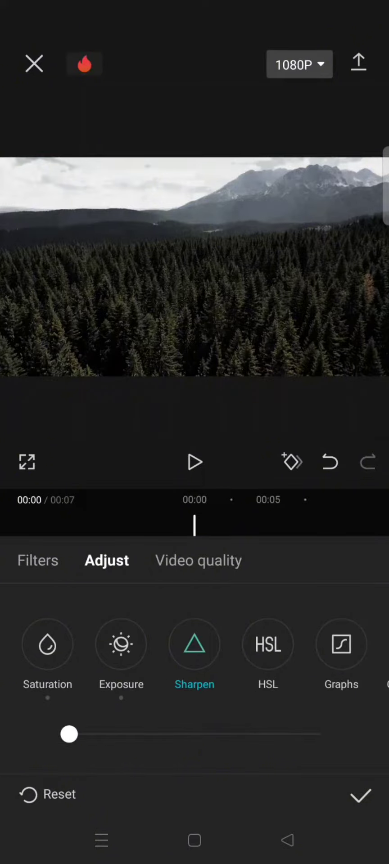
Add a light amount of sharpening, backing it off a touch after the first pass
{"action": "left_click_drag", "start_coordinate": [68, 734], "coordinate": [96, 734]}
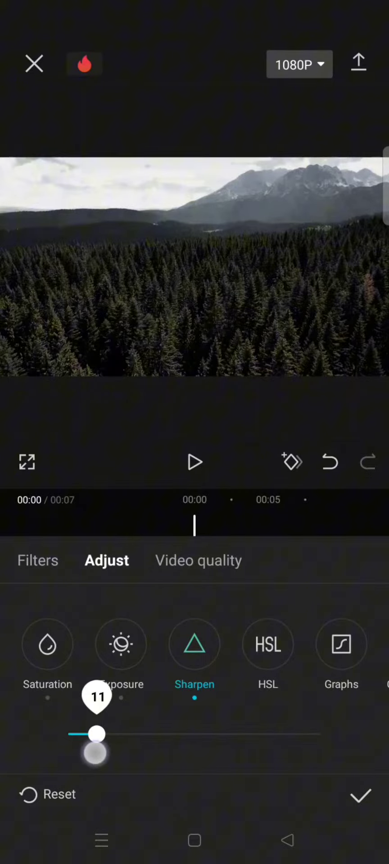
{"action": "left_click_drag", "start_coordinate": [97, 734], "coordinate": [83, 734]}
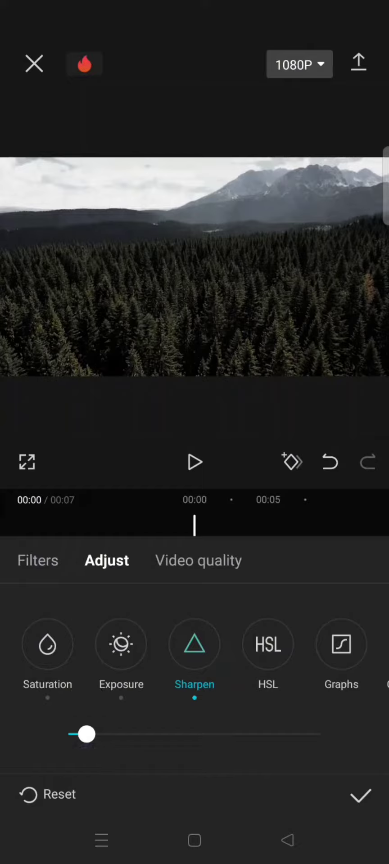
In HSL, nudge the green hue, boost green saturation and darken green luminance, then select blues
{"action": "left_click", "coordinate": [267, 645]}
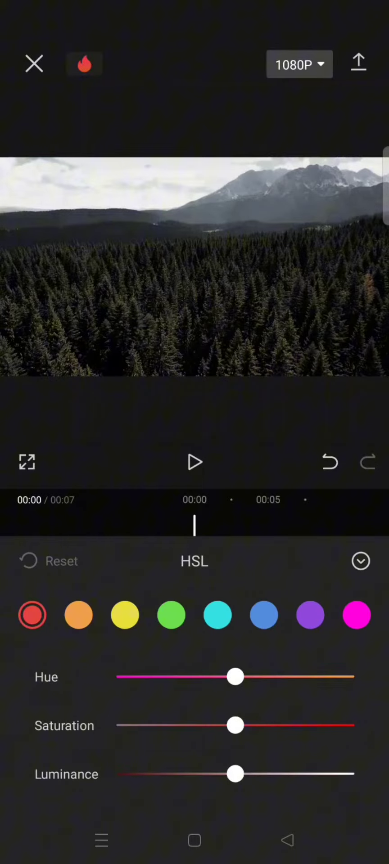
{"action": "left_click", "coordinate": [171, 615]}
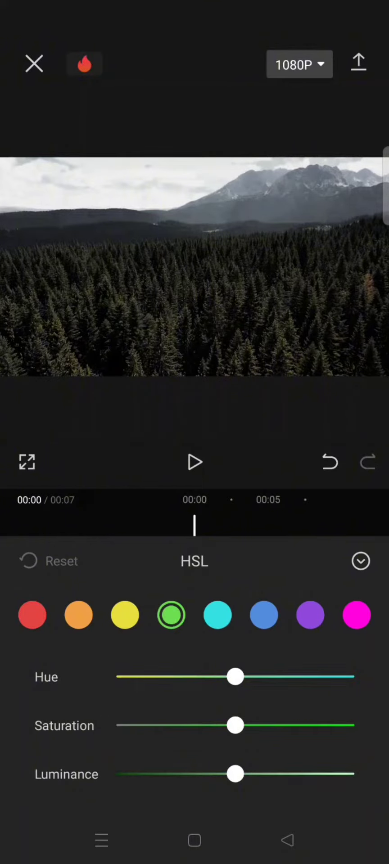
{"action": "left_click_drag", "start_coordinate": [236, 677], "coordinate": [232, 677]}
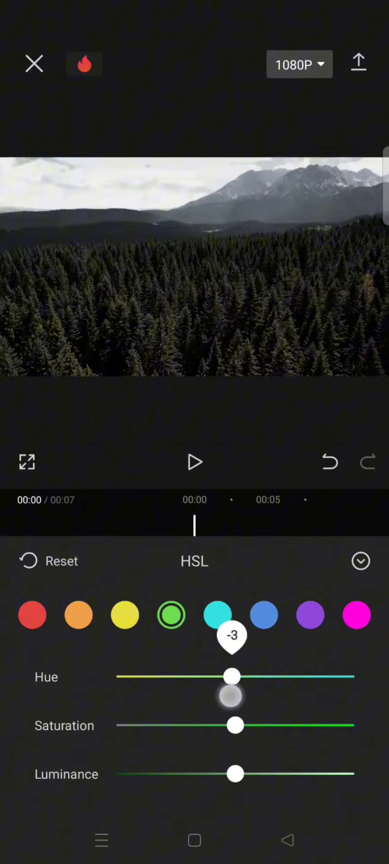
{"action": "left_click_drag", "start_coordinate": [231, 676], "coordinate": [218, 676]}
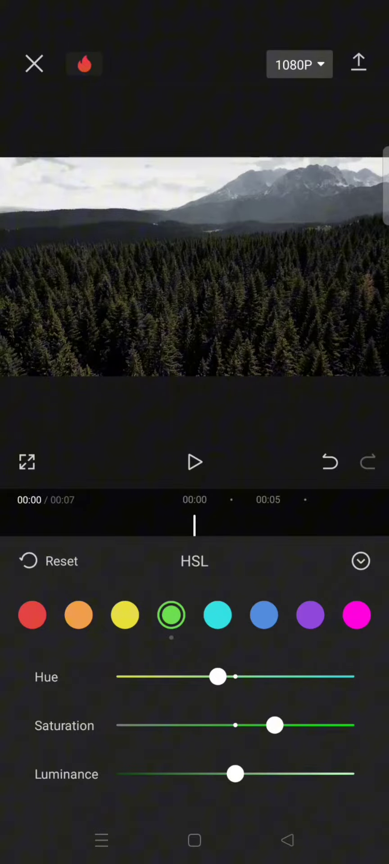
{"action": "left_click_drag", "start_coordinate": [235, 775], "coordinate": [216, 775]}
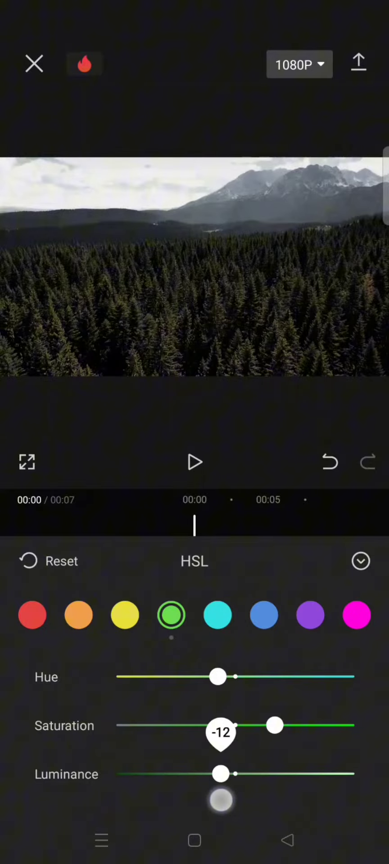
{"action": "left_click", "coordinate": [263, 614]}
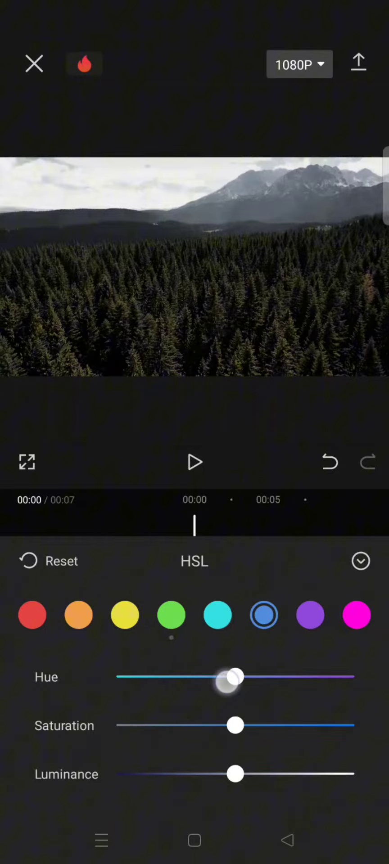
Shift the blue hue toward cyan, raise blue saturation and pull blue luminance down
{"action": "left_click_drag", "start_coordinate": [234, 676], "coordinate": [177, 677]}
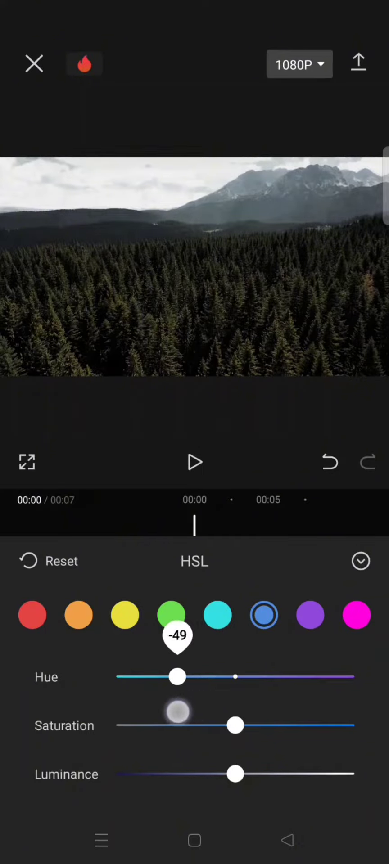
{"action": "left_click_drag", "start_coordinate": [177, 677], "coordinate": [171, 677]}
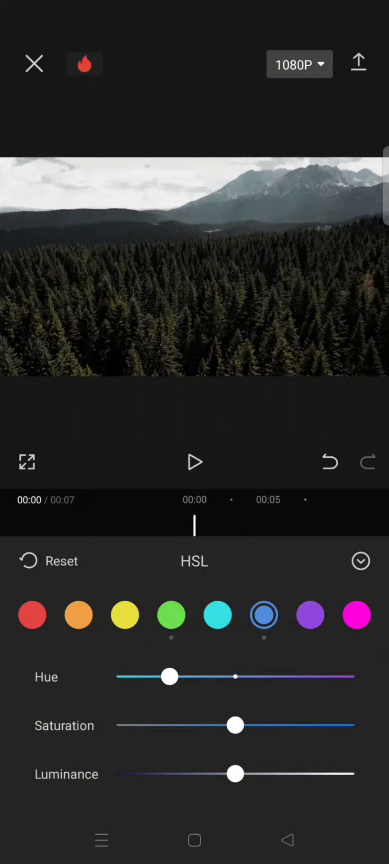
{"action": "left_click_drag", "start_coordinate": [235, 725], "coordinate": [259, 726]}
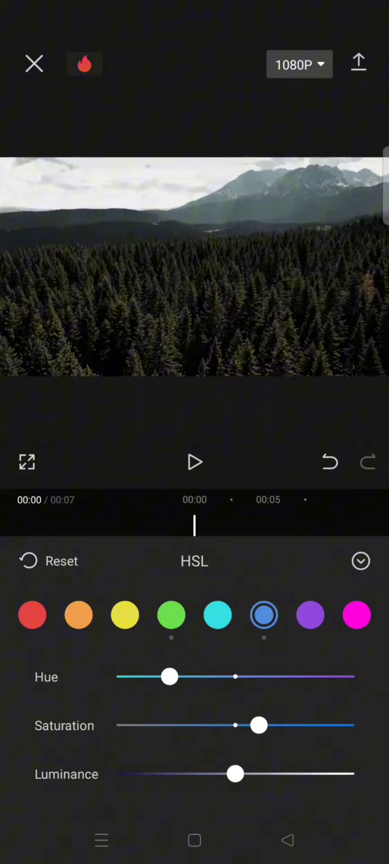
{"action": "left_click_drag", "start_coordinate": [235, 774], "coordinate": [206, 774]}
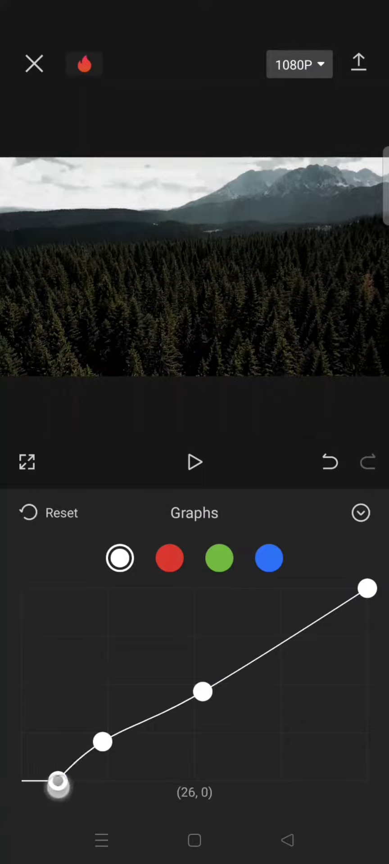
On the white tone curve, move the black point to (26, 0) and reposition the upper midtone point
{"action": "left_click_drag", "start_coordinate": [203, 692], "coordinate": [238, 659]}
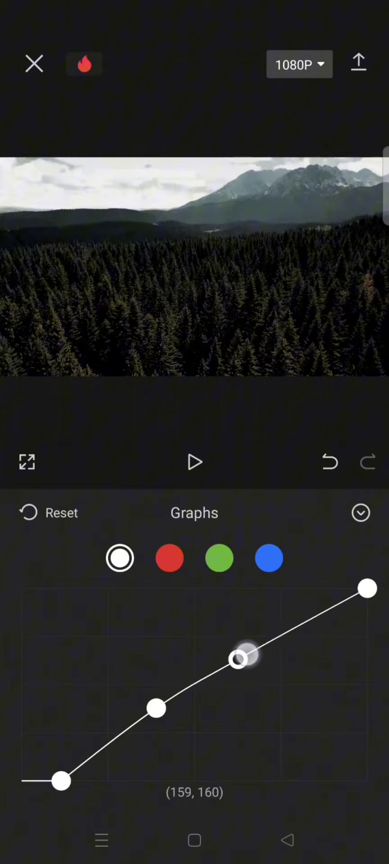
{"action": "left_click_drag", "start_coordinate": [238, 660], "coordinate": [280, 641]}
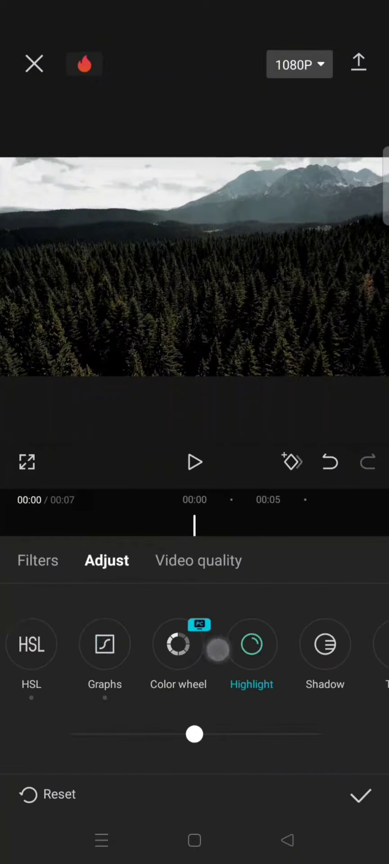
Pull the highlights down slightly, lift the shadows to 16 and confirm the adjustments
{"action": "left_click_drag", "start_coordinate": [193, 734], "coordinate": [182, 733]}
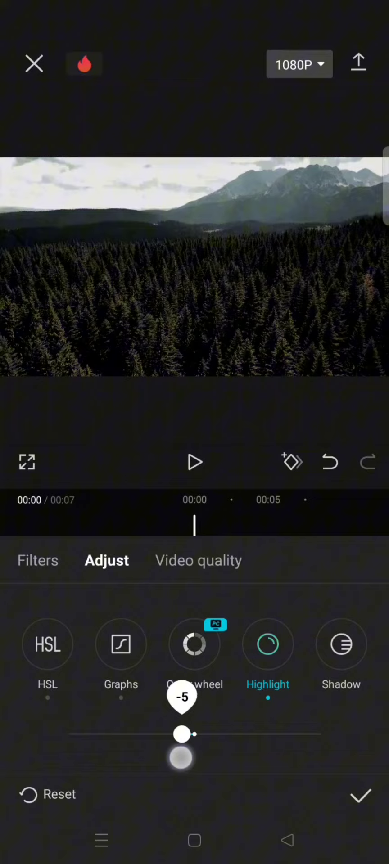
{"action": "left_click_drag", "start_coordinate": [182, 734], "coordinate": [148, 735]}
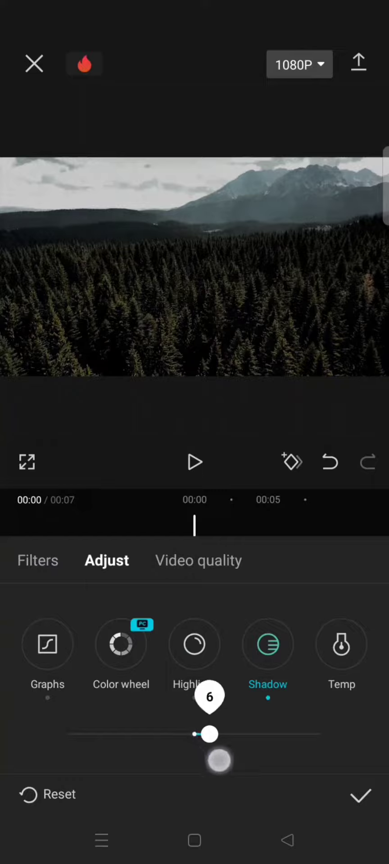
{"action": "left_click_drag", "start_coordinate": [208, 735], "coordinate": [234, 734]}
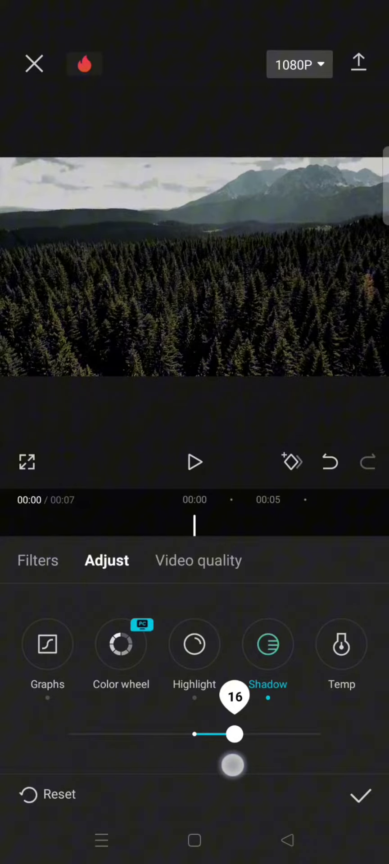
{"action": "left_click", "coordinate": [360, 795]}
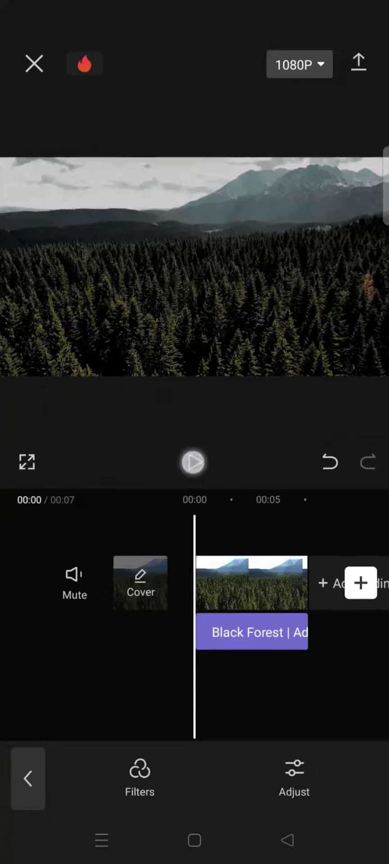
Play the graded forest clip through on the timeline, then stop playback
{"action": "left_click", "coordinate": [193, 462]}
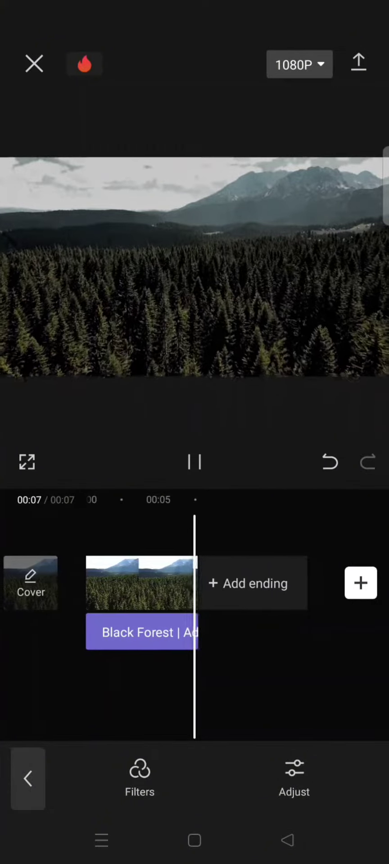
{"action": "left_click", "coordinate": [193, 462]}
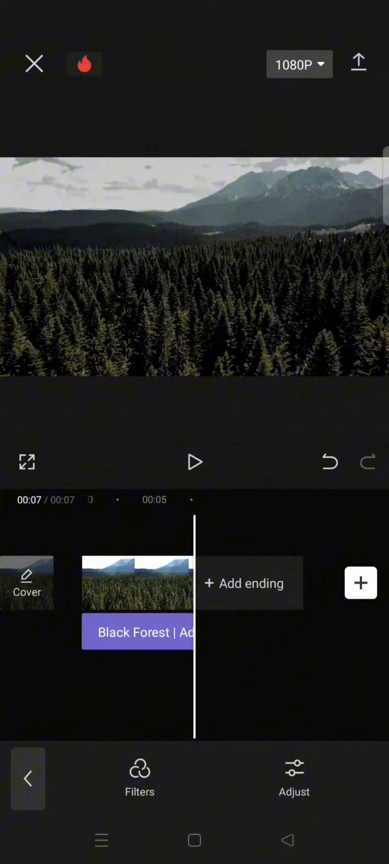